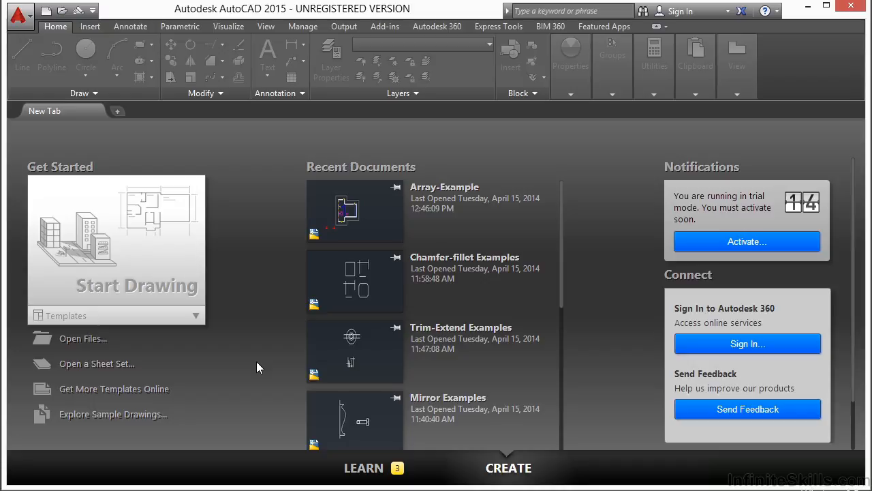
mouse_move(82, 346)
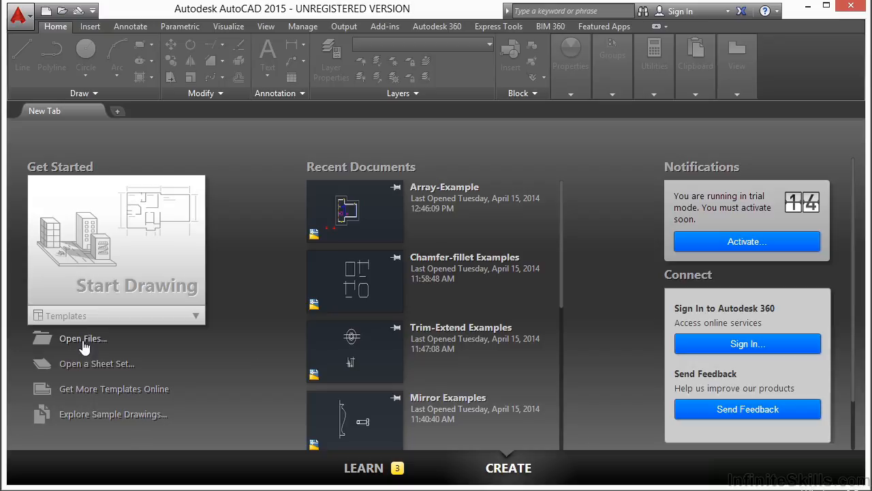
Open the Array-Example.dwg drawing from the Start tab
click(83, 338)
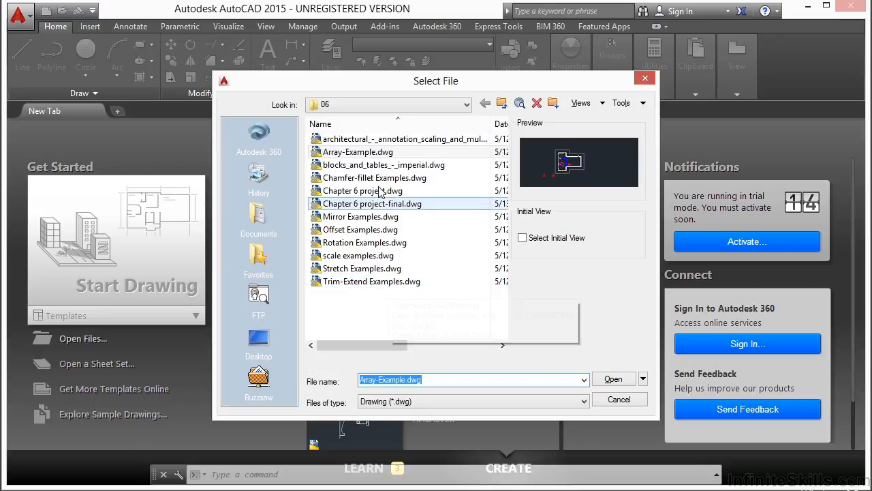
click(613, 378)
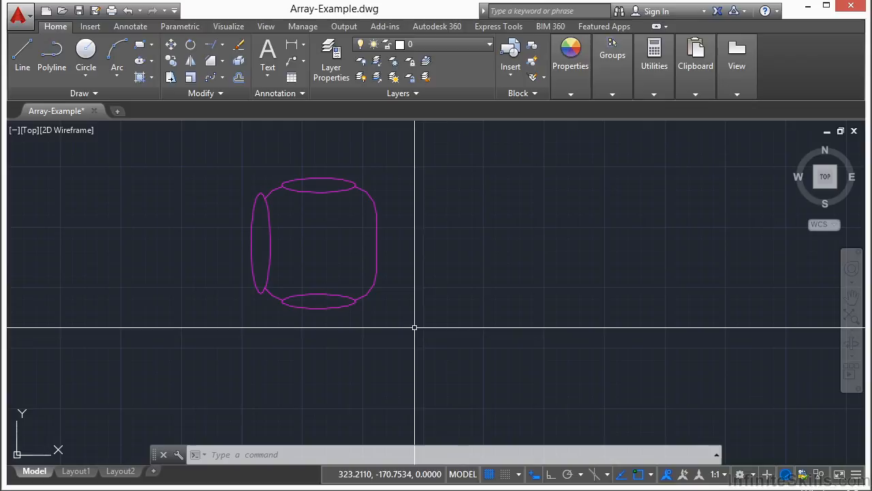
Start COPY (CP), window-select the chair, and set a base point on it
text(CP)
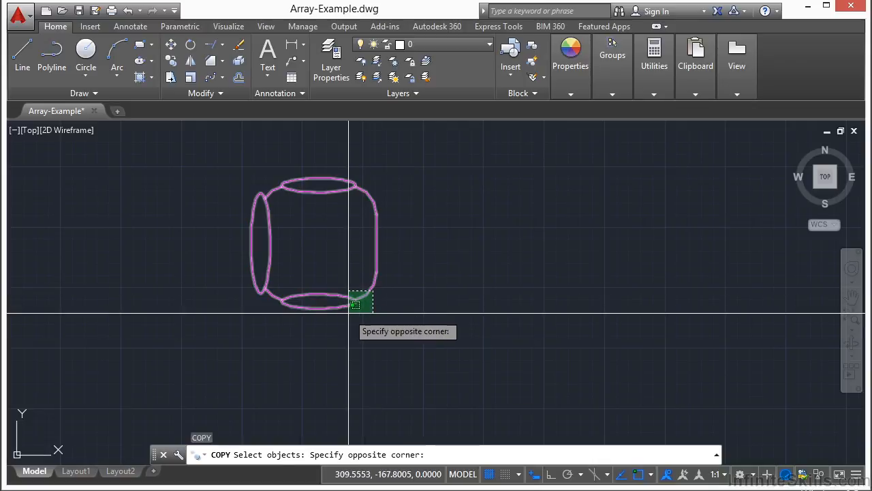
click(373, 300)
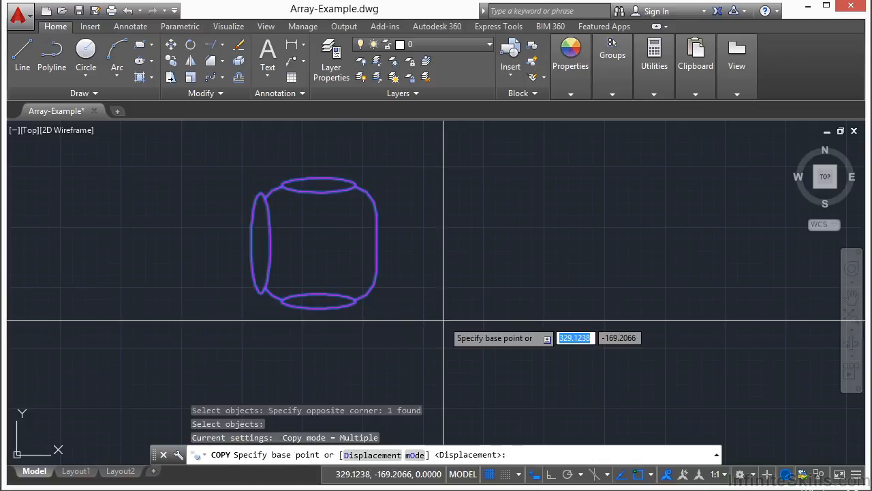
click(368, 244)
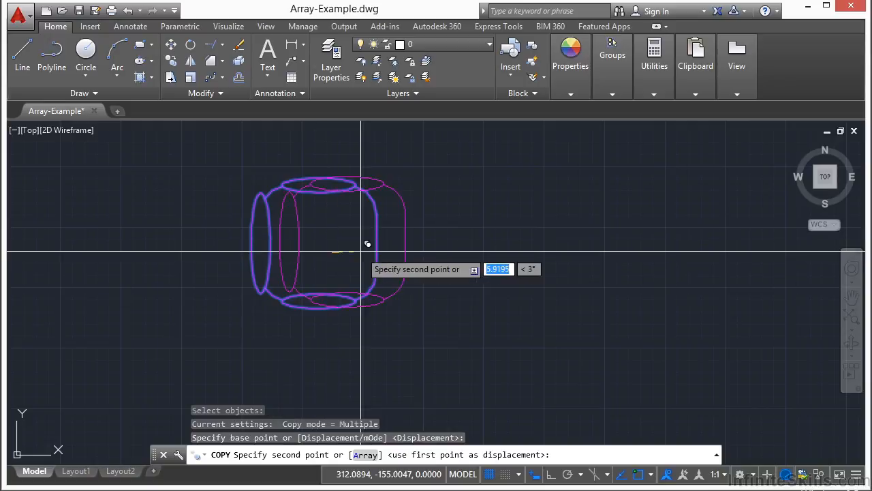
mouse_move(464, 243)
text(a)
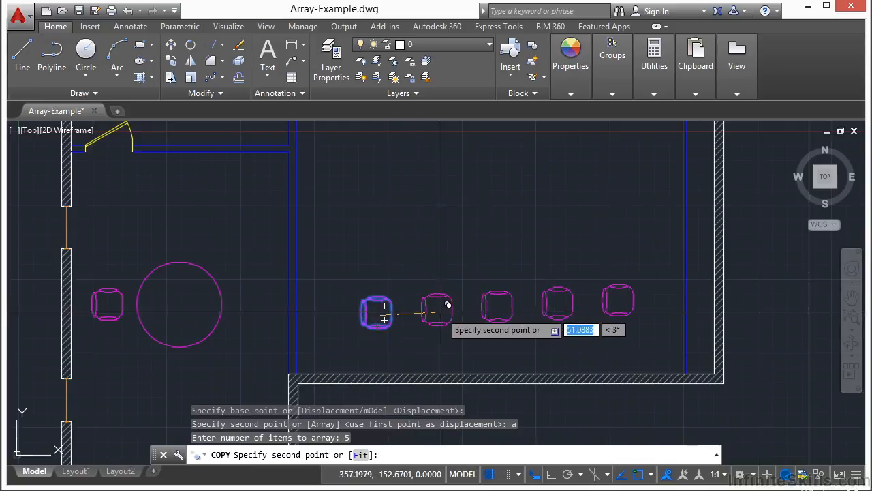
mouse_move(429, 278)
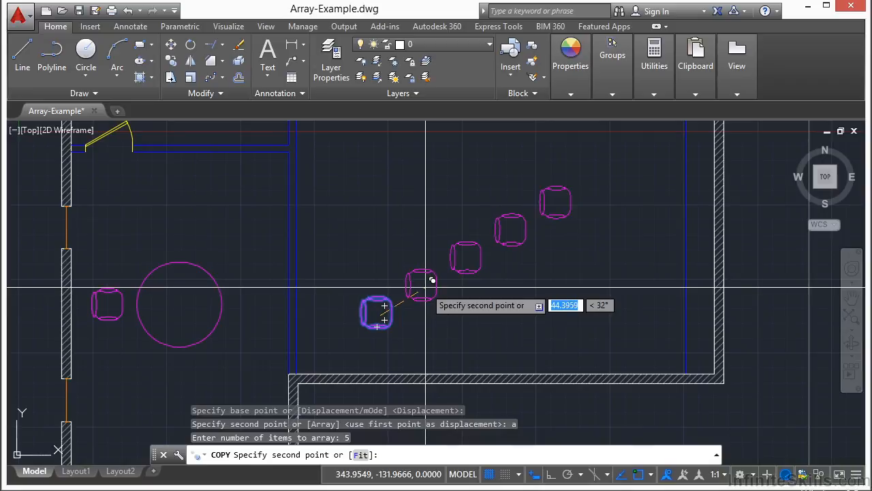
mouse_move(441, 281)
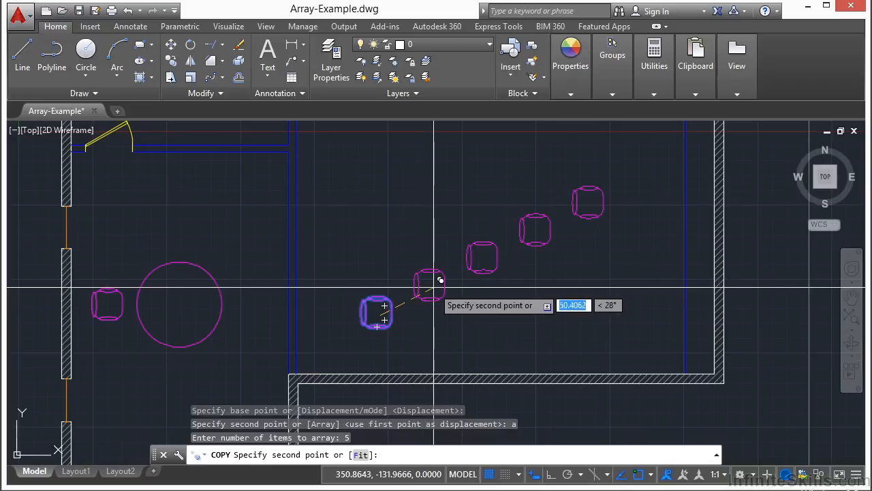
mouse_move(419, 283)
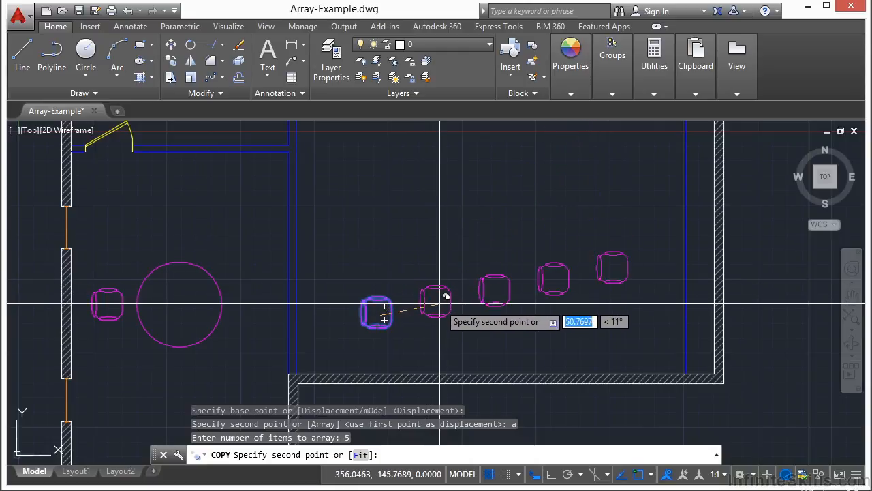
mouse_move(450, 307)
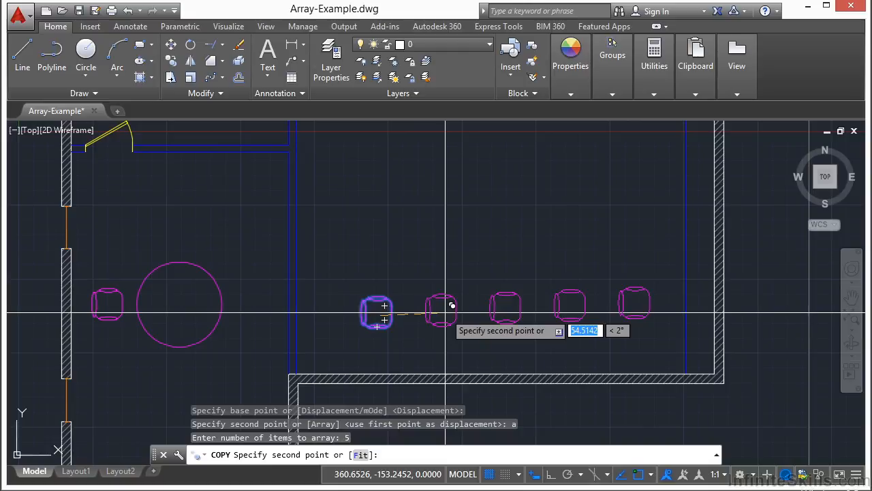
Place the chair array along a 45° line with 50-unit spacing
text(50)
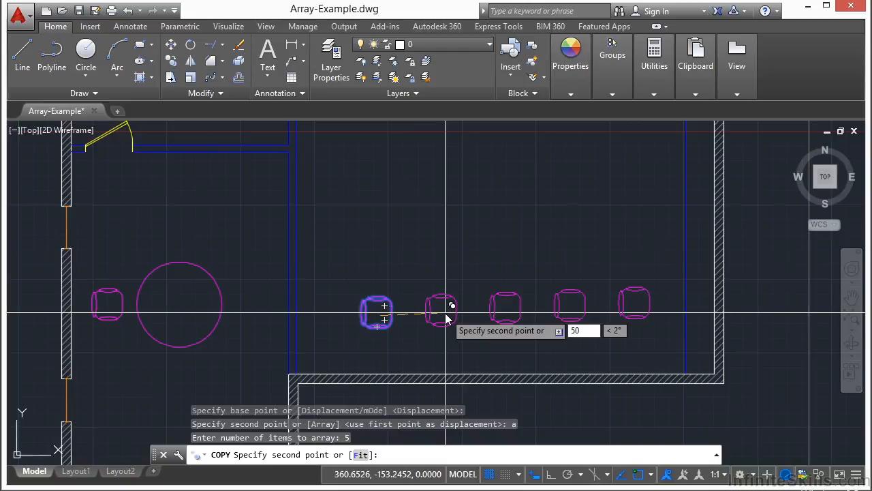
mouse_move(436, 310)
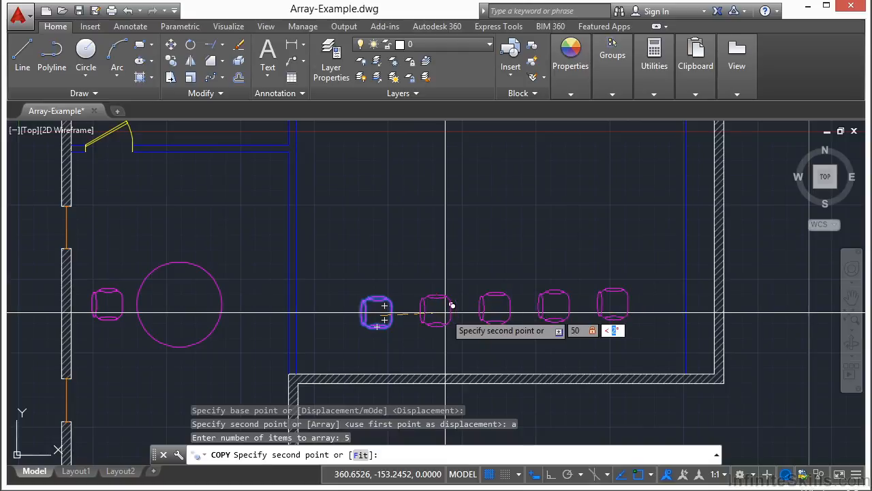
text(45)
text(a)
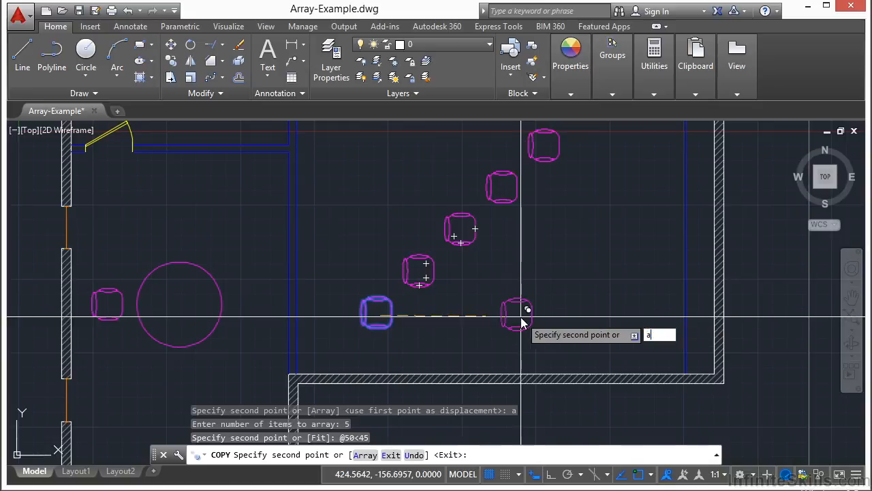
Start another copy of the chair and choose the Array option (AR)
key(enter)
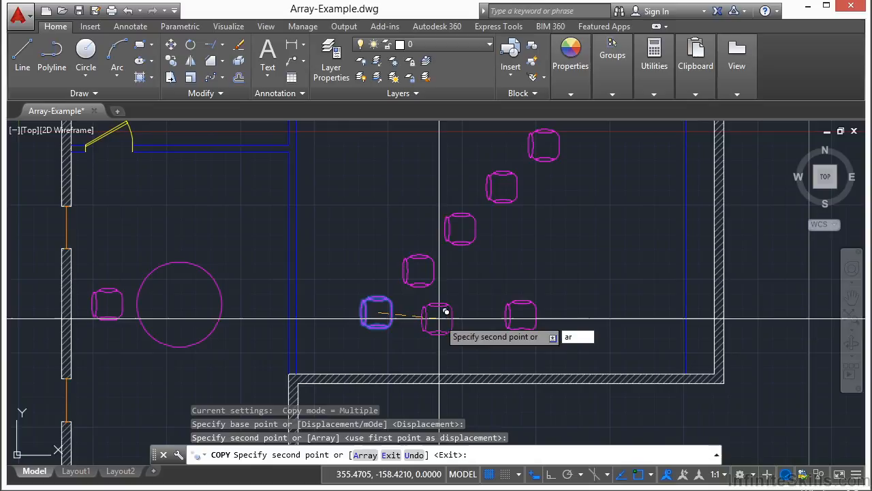
text(ar)
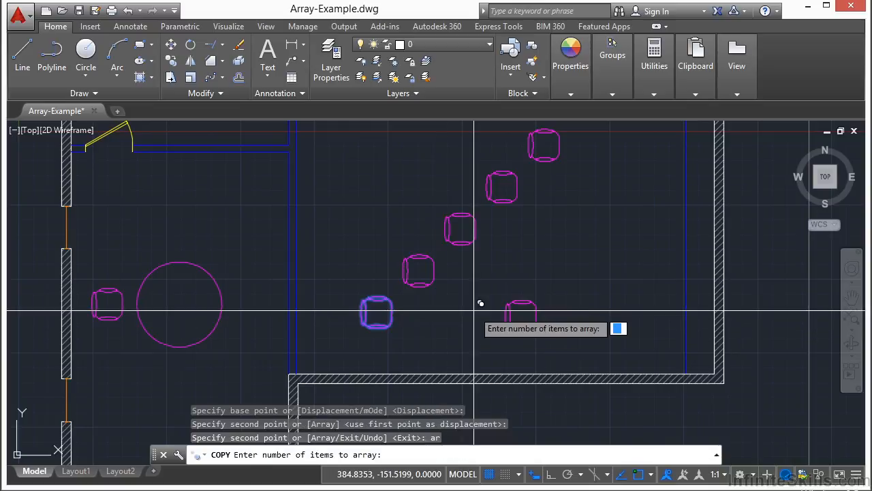